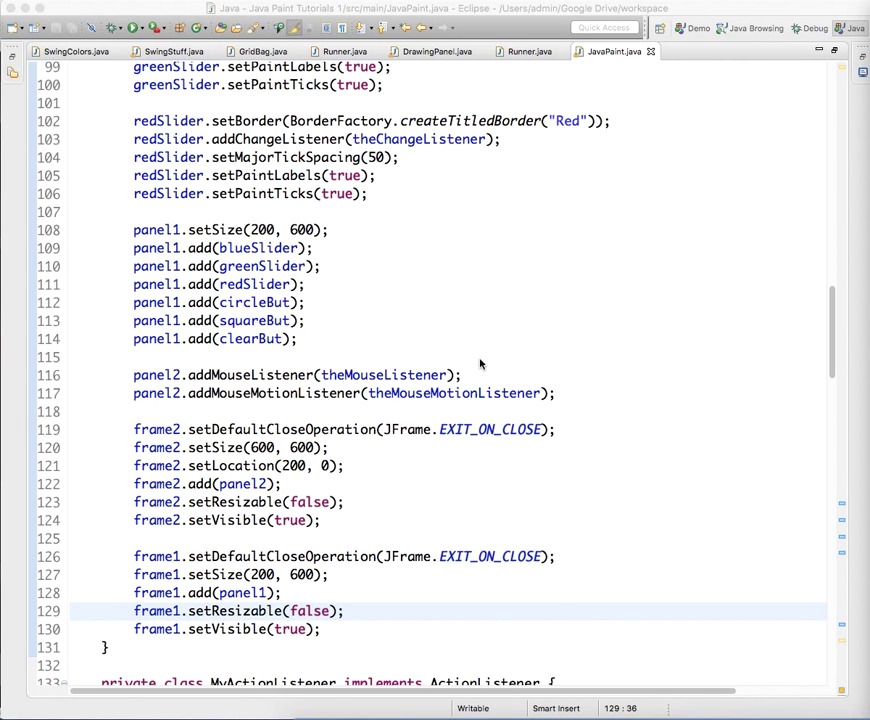
mouse_move(452, 382)
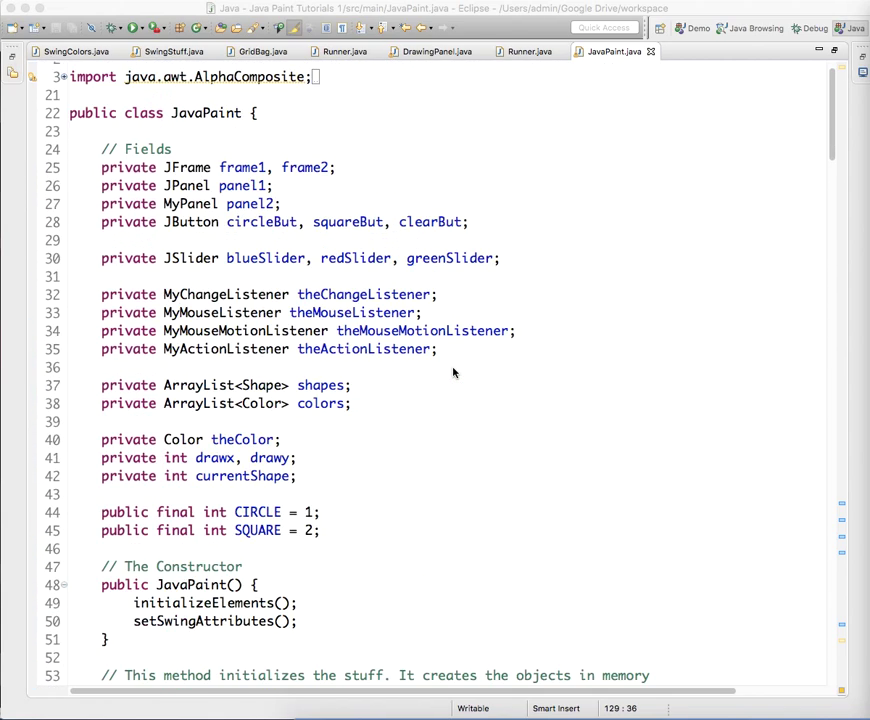
Step: Append shapeSizeSlider to the JSlider field declaration line
scroll(down, 3)
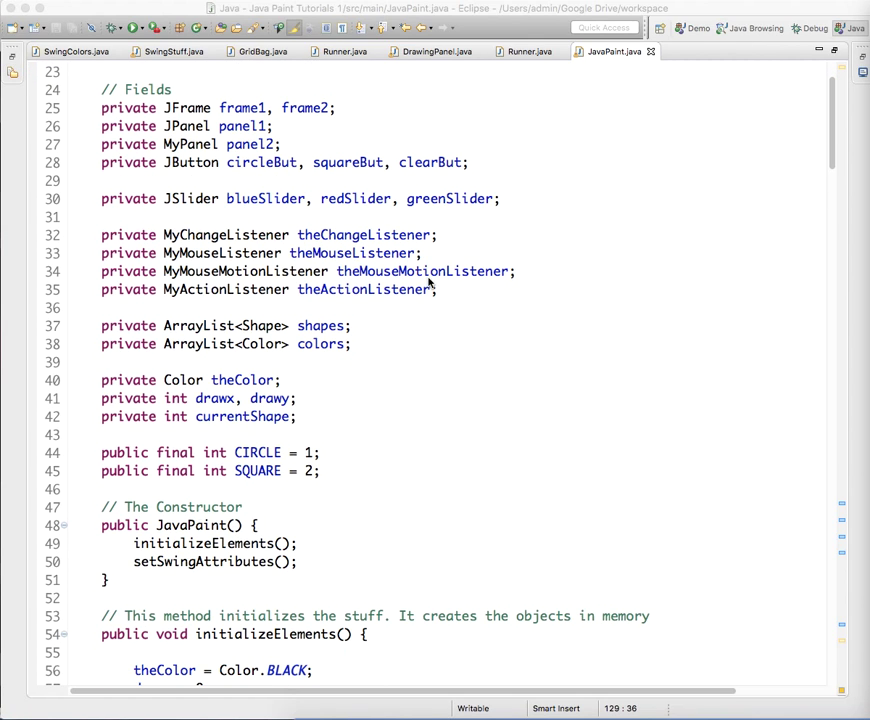
click(494, 198)
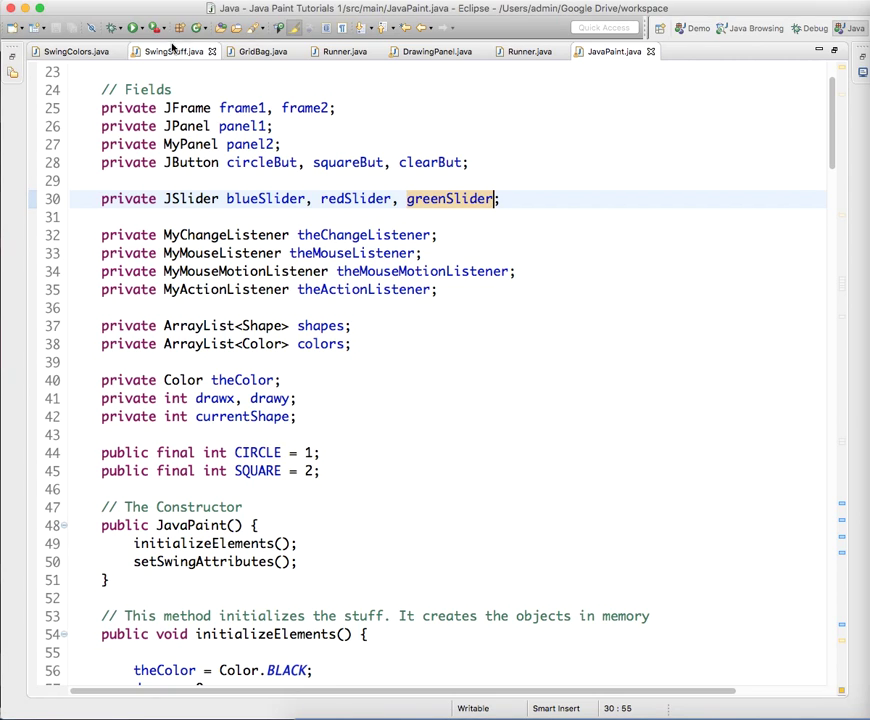
text(,)
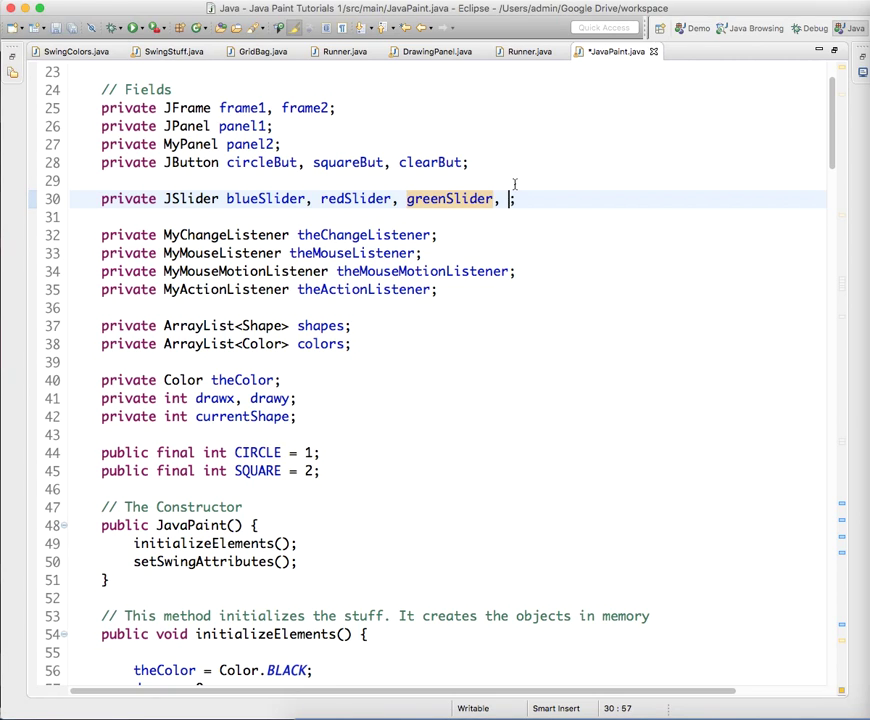
text(shapeSiz)
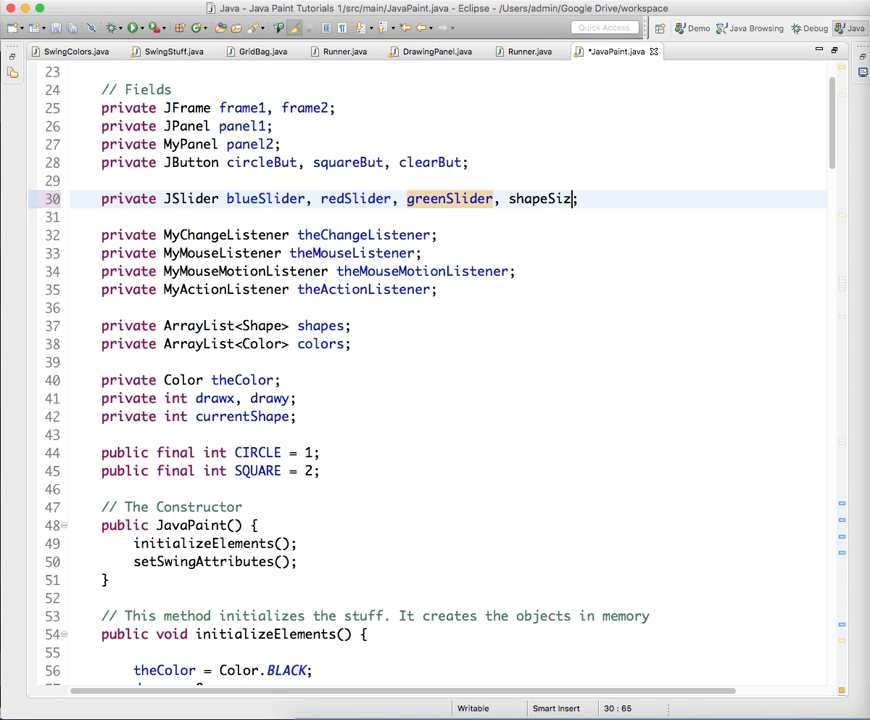
text(eSlider)
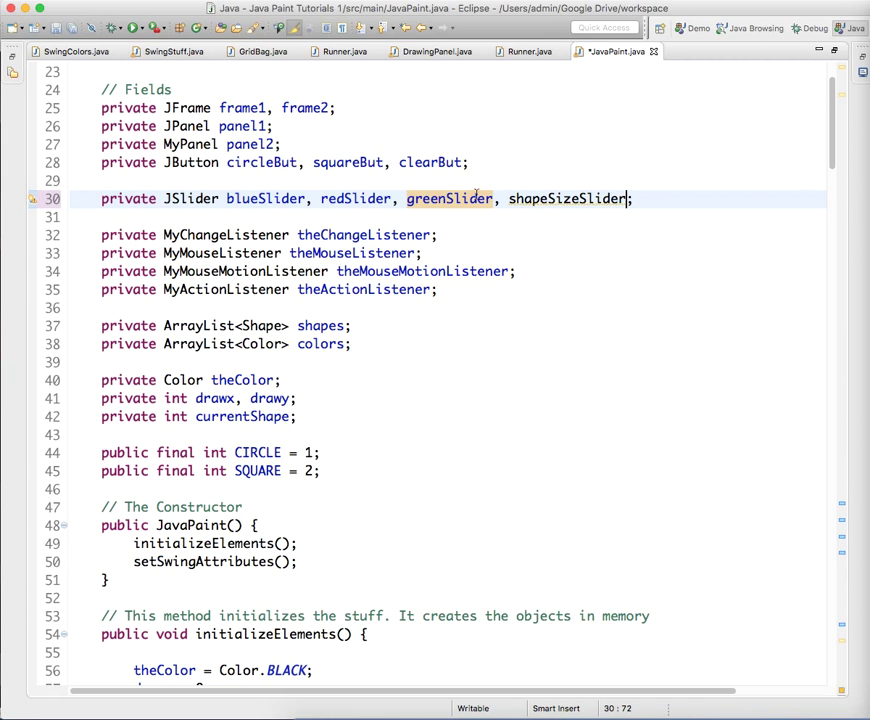
Step: In initializeElements, add 'shapeSizeSlider = new JSlider(0, 200);' below redSlider
scroll(down, 3)
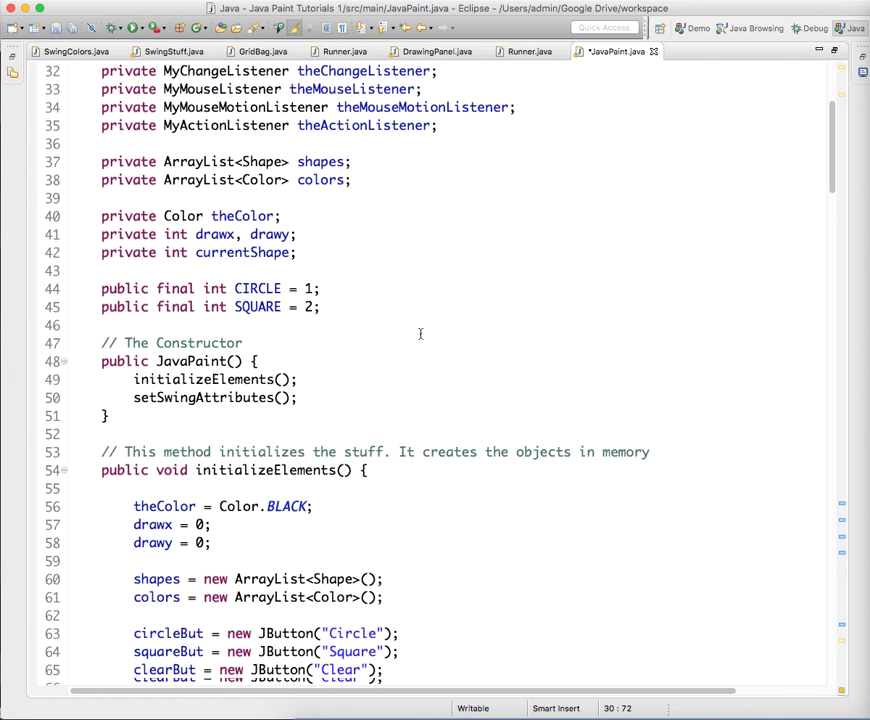
scroll(down, 3)
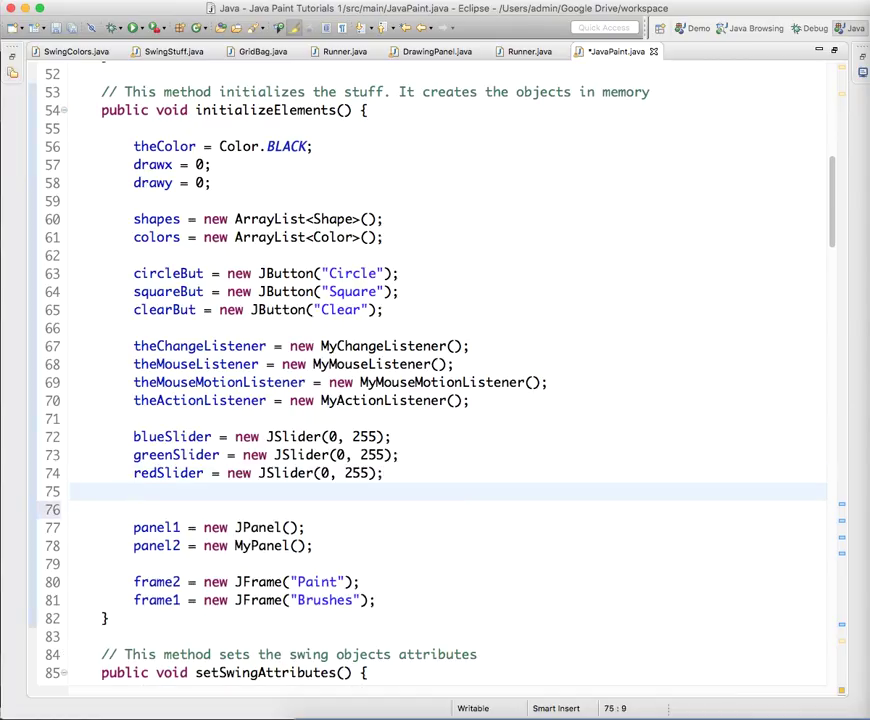
text(shapeS)
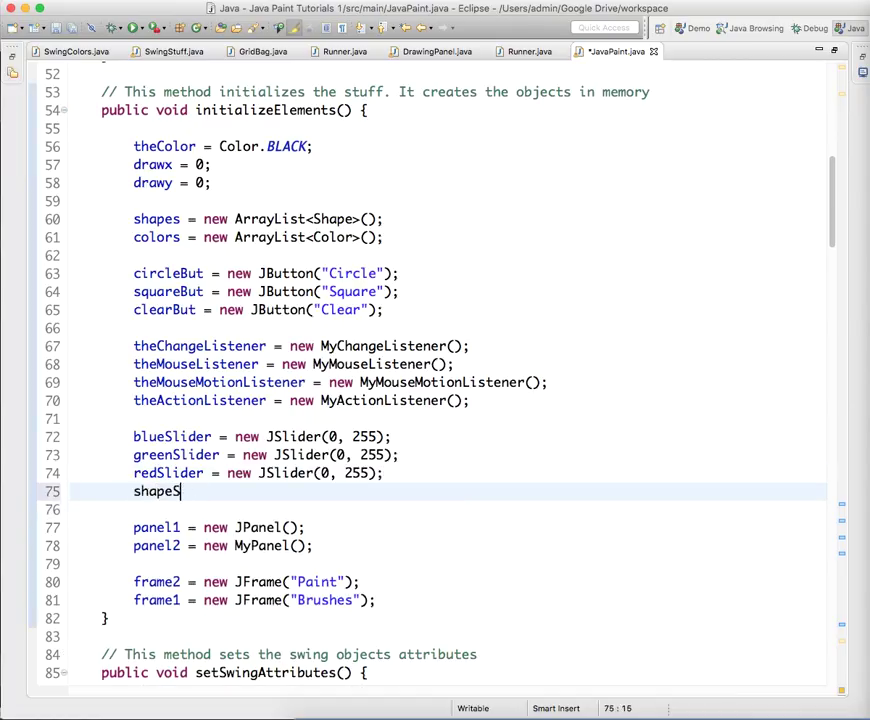
text(izeSlider)
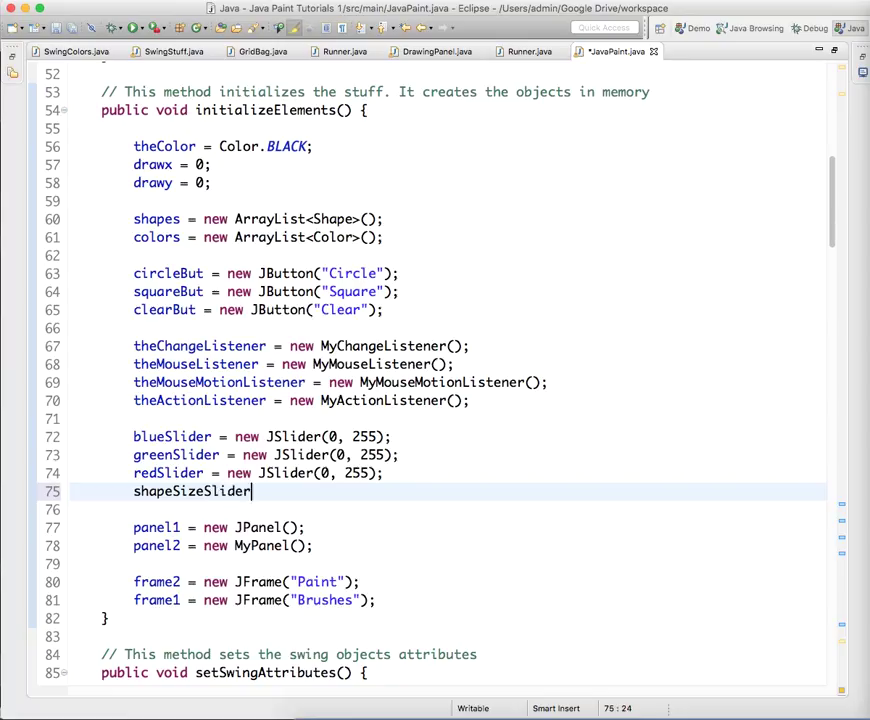
text(= new J)
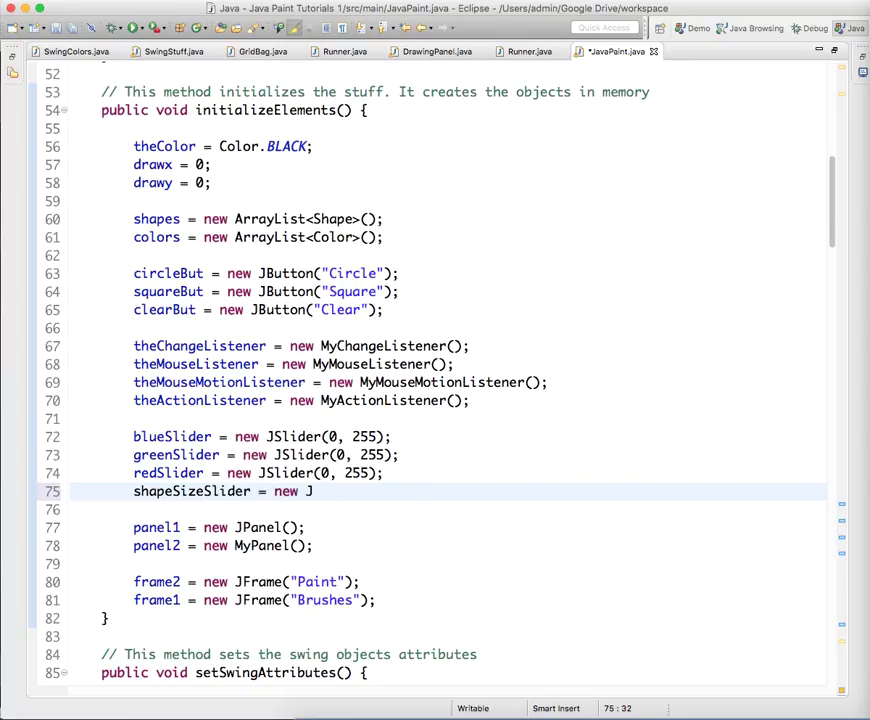
text(Slider())
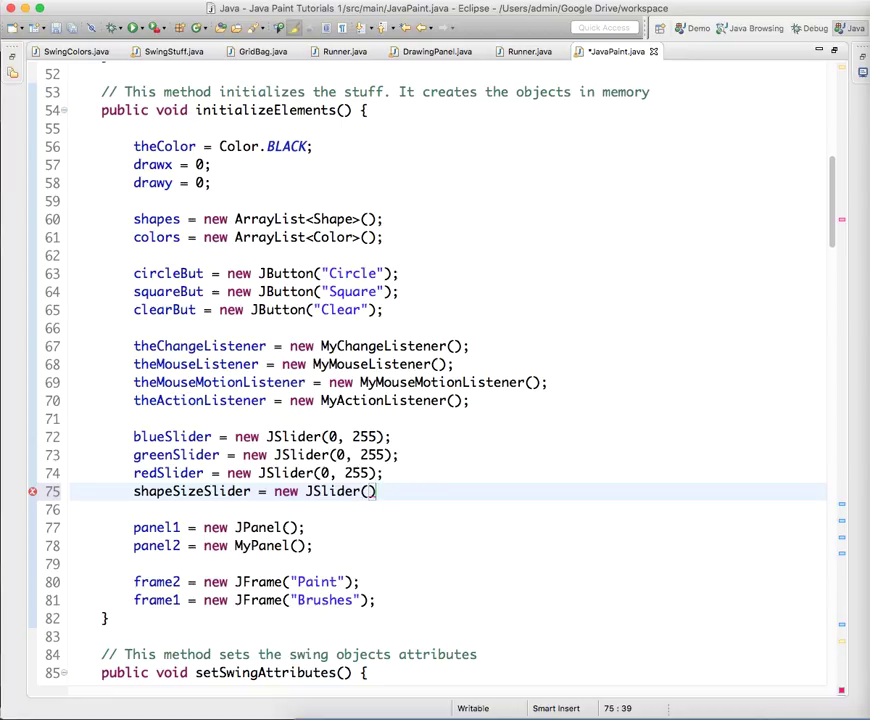
text(0)
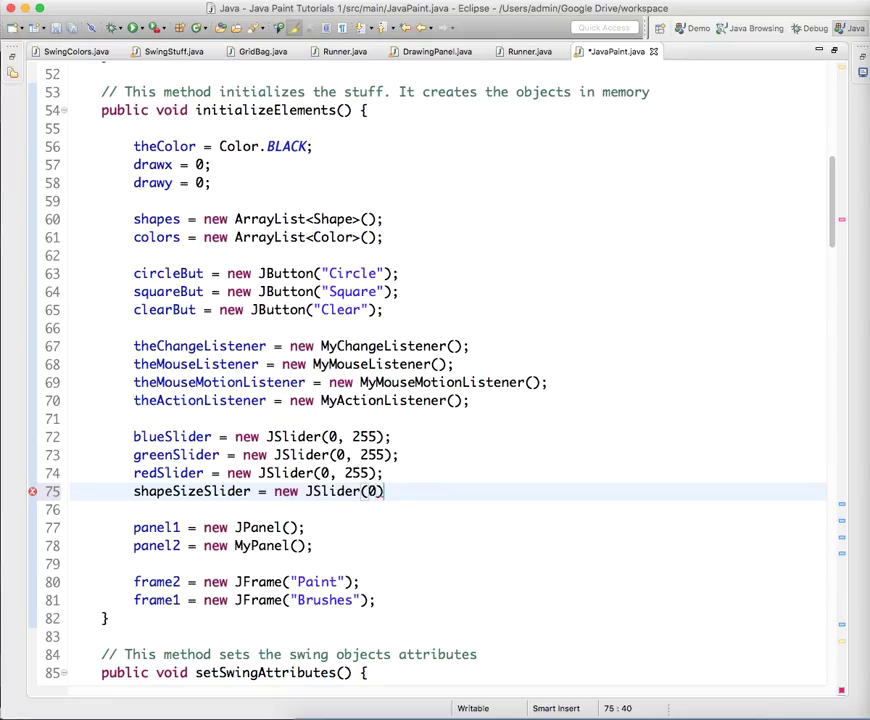
text(, 200)
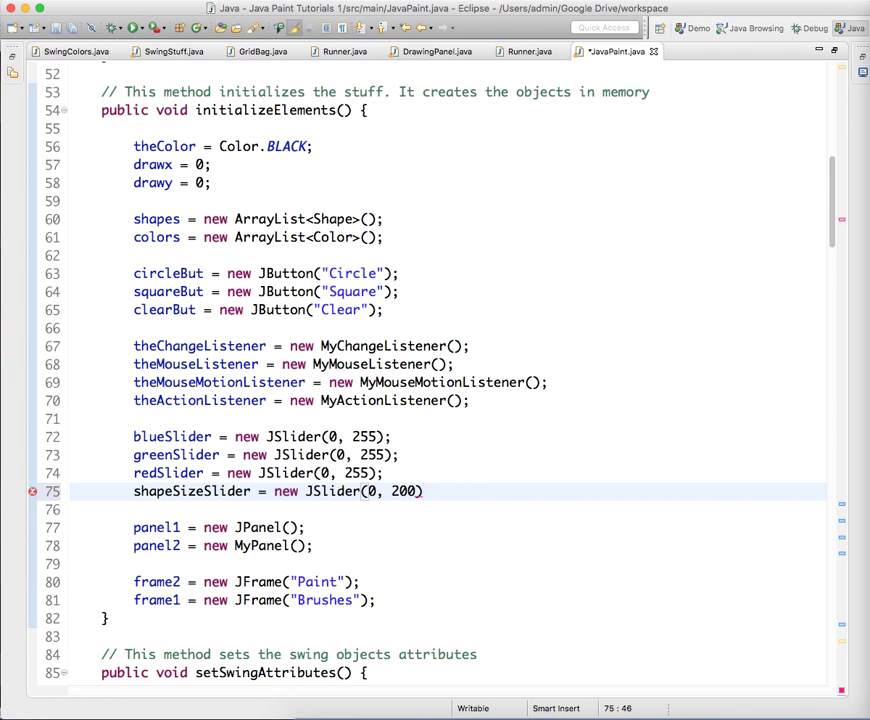
text(;)
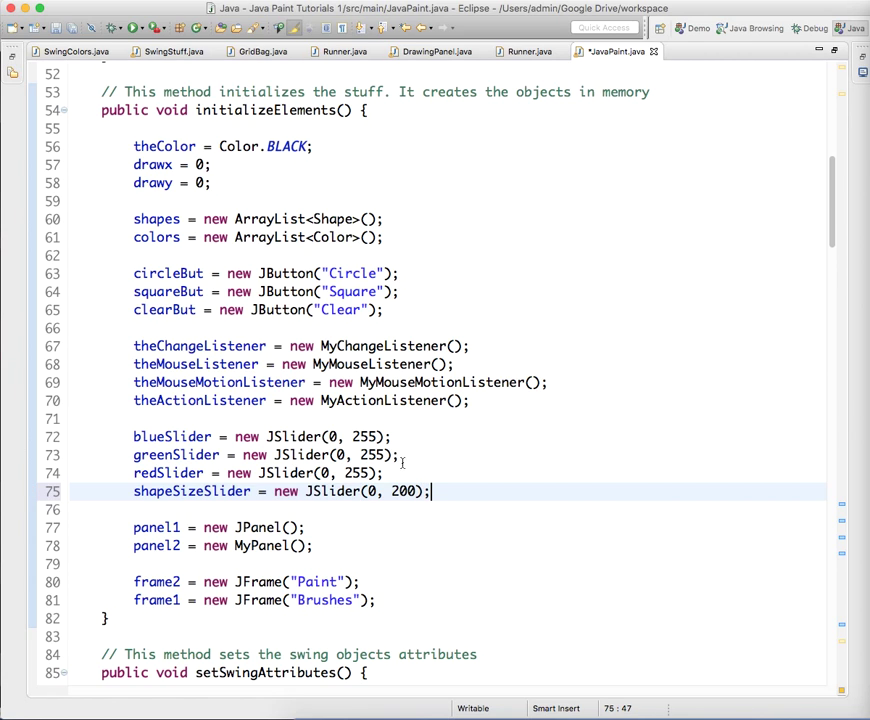
Step: Duplicate redSlider's five setup lines for shapeSizeSlider with a titled border reading "Size"
scroll(down, 3)
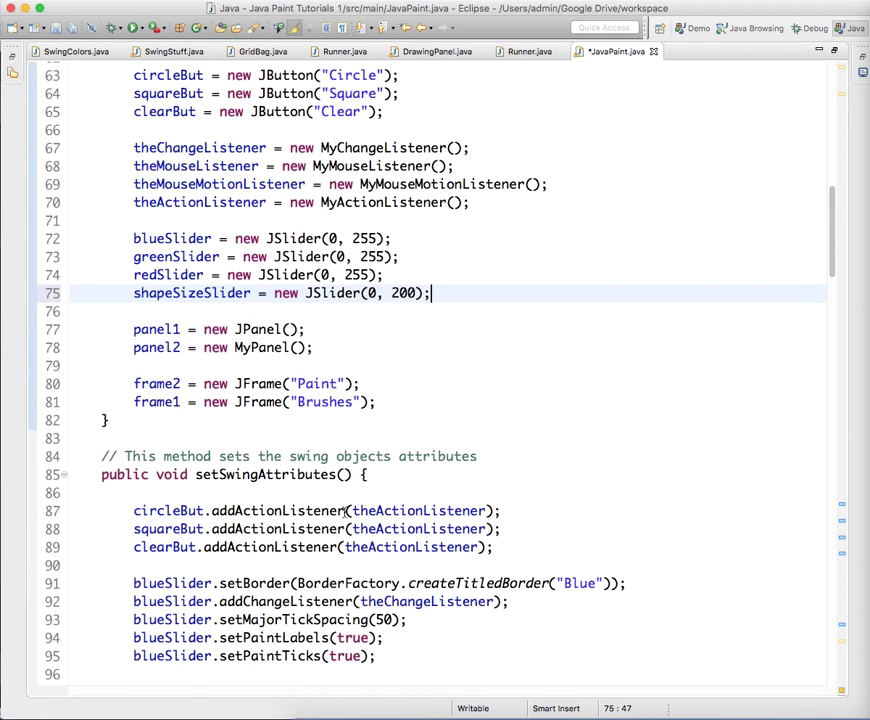
scroll(down, 3)
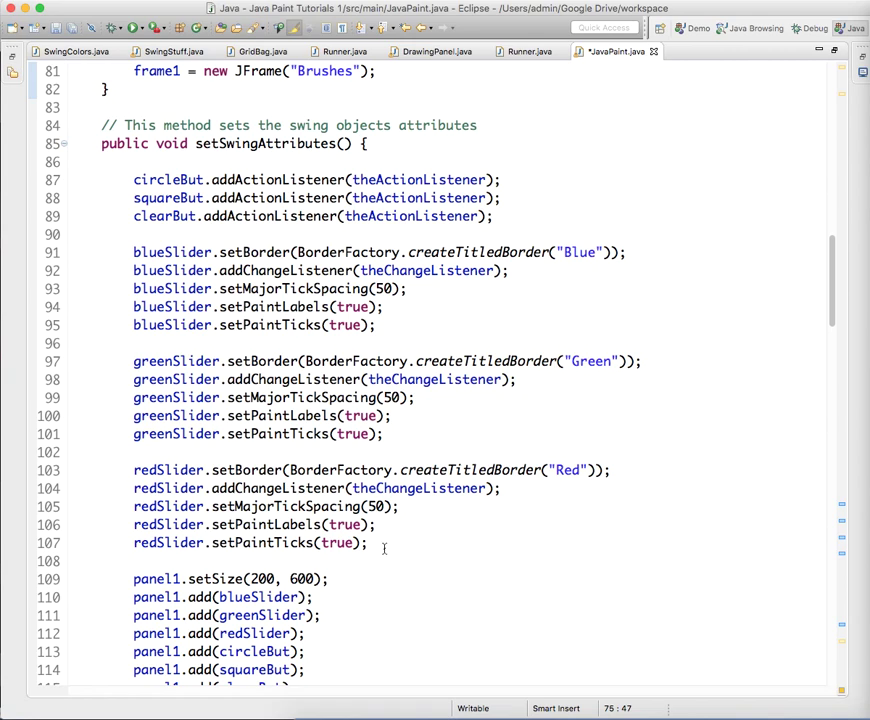
drag(132, 470, 368, 544)
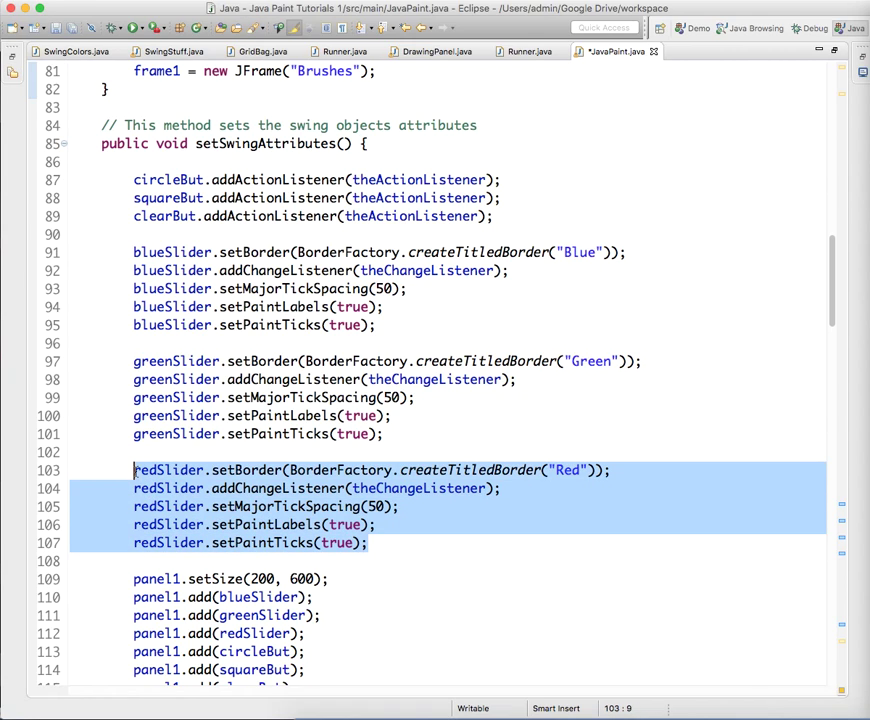
click(400, 542)
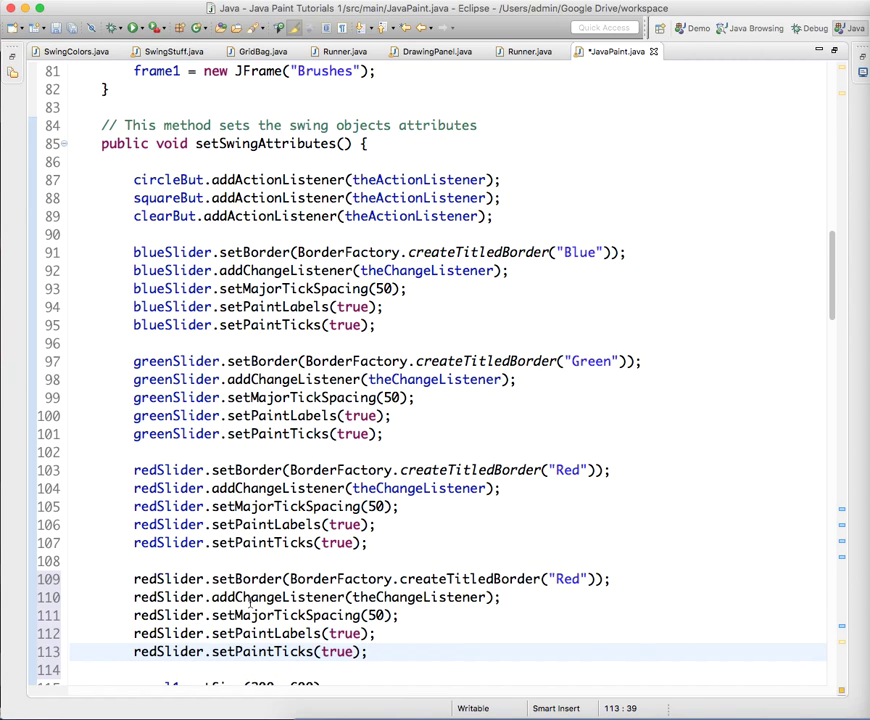
scroll(down, 3)
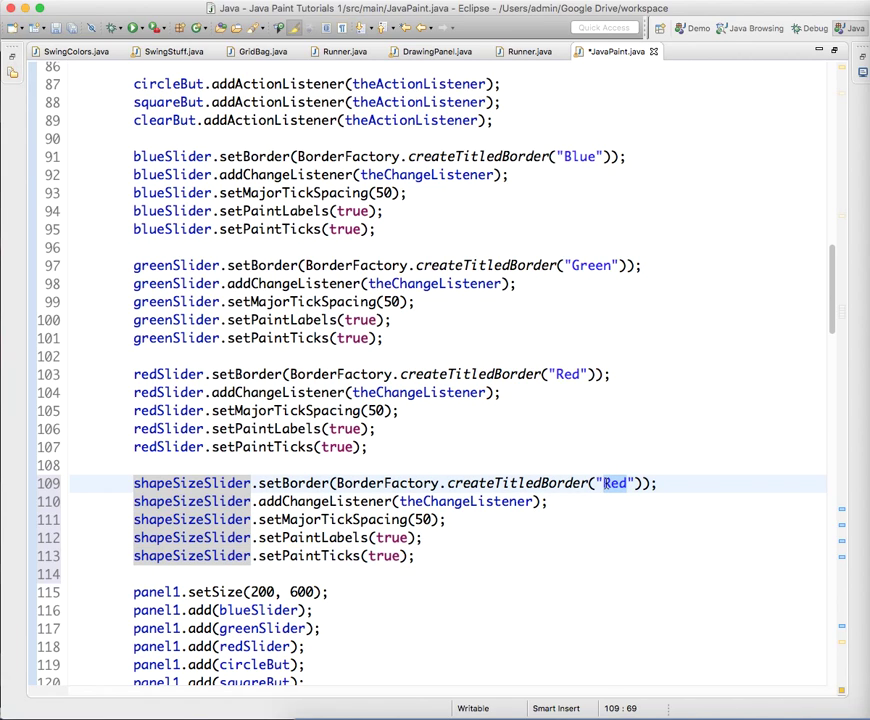
text(Size)
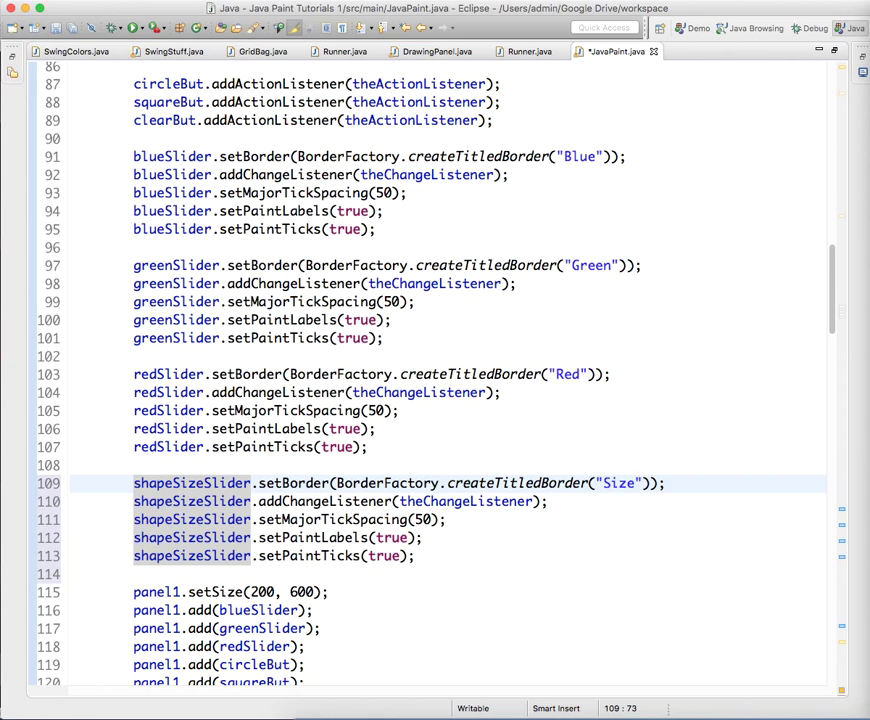
scroll(down, 3)
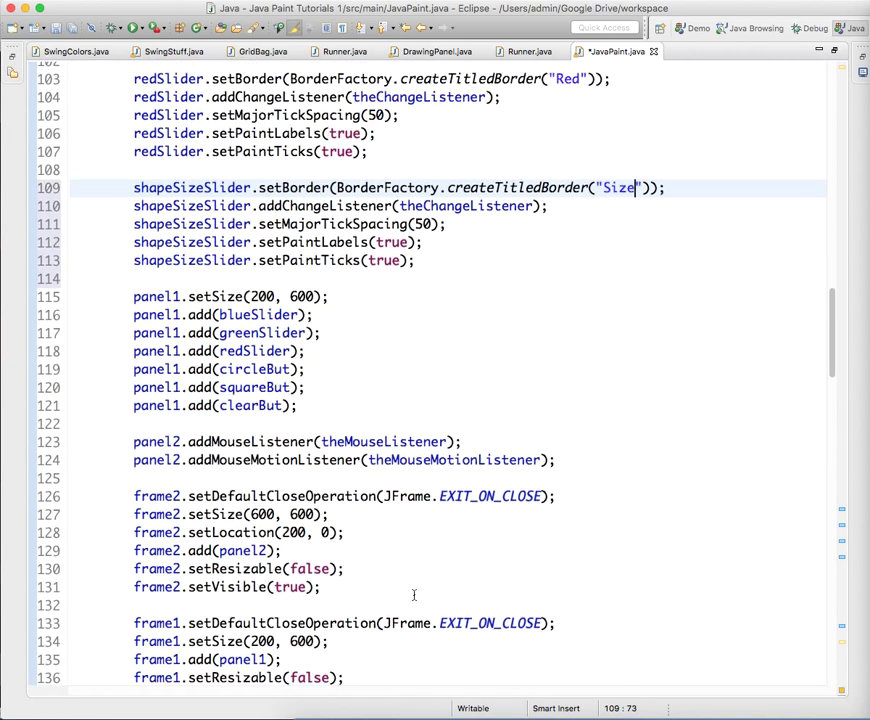
Step: Scroll down JavaPaint.java to the MyMouseMotionListener mouseDragged method
scroll(down, 3)
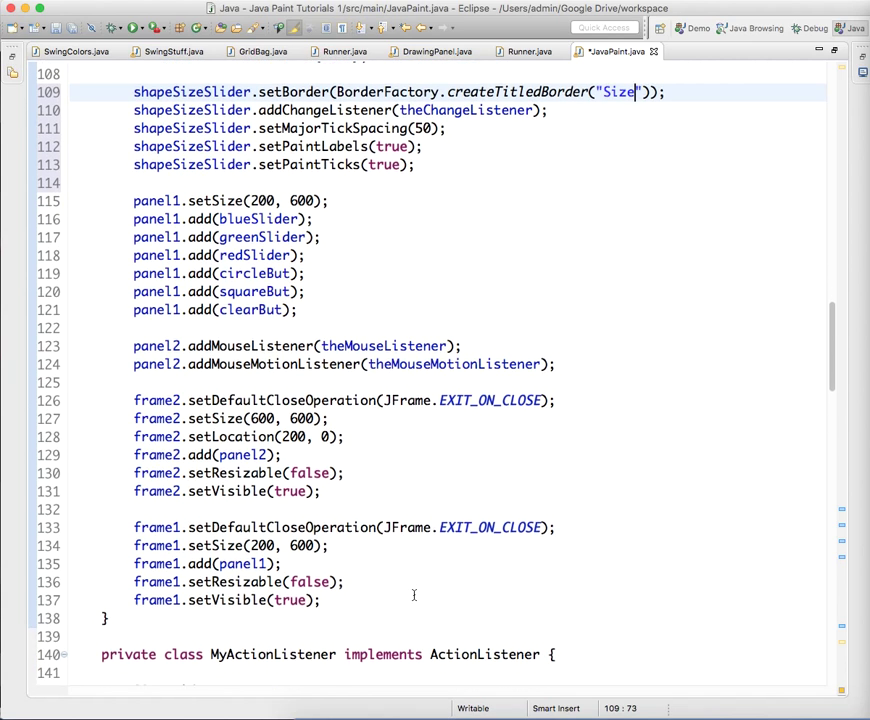
scroll(down, 3)
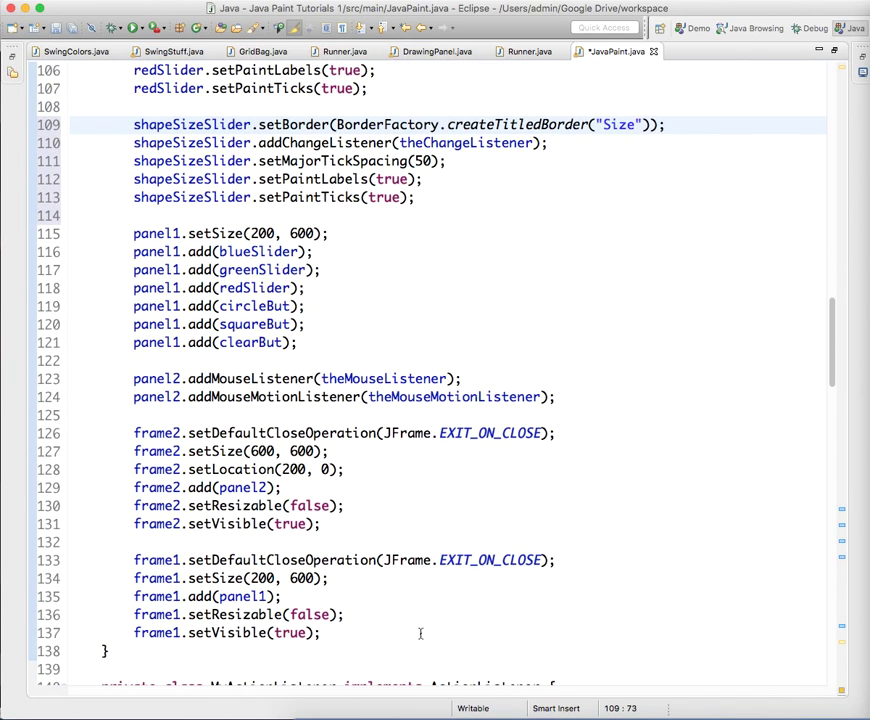
scroll(down, 3)
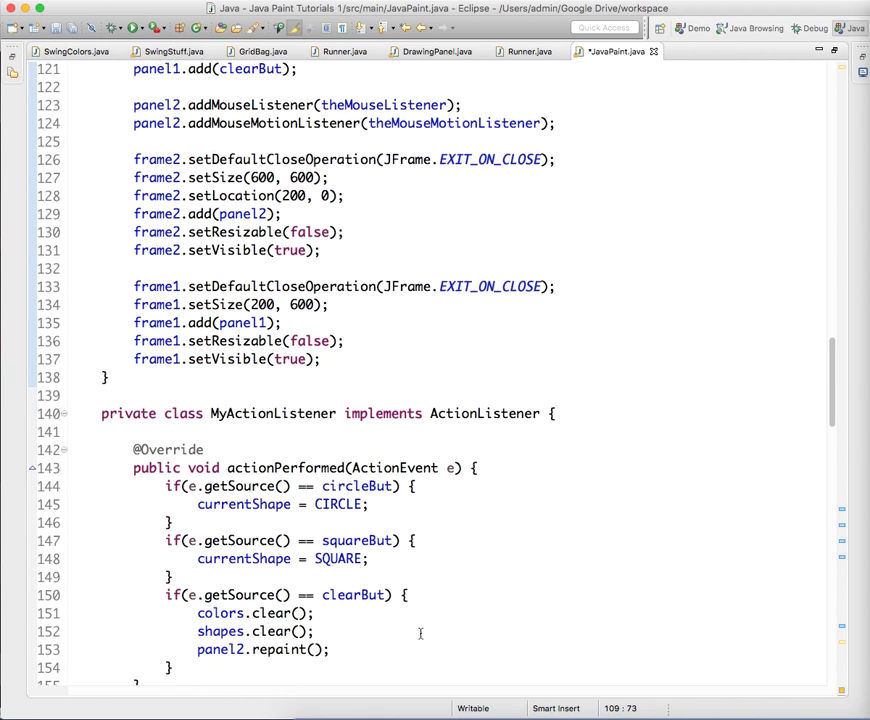
scroll(down, 3)
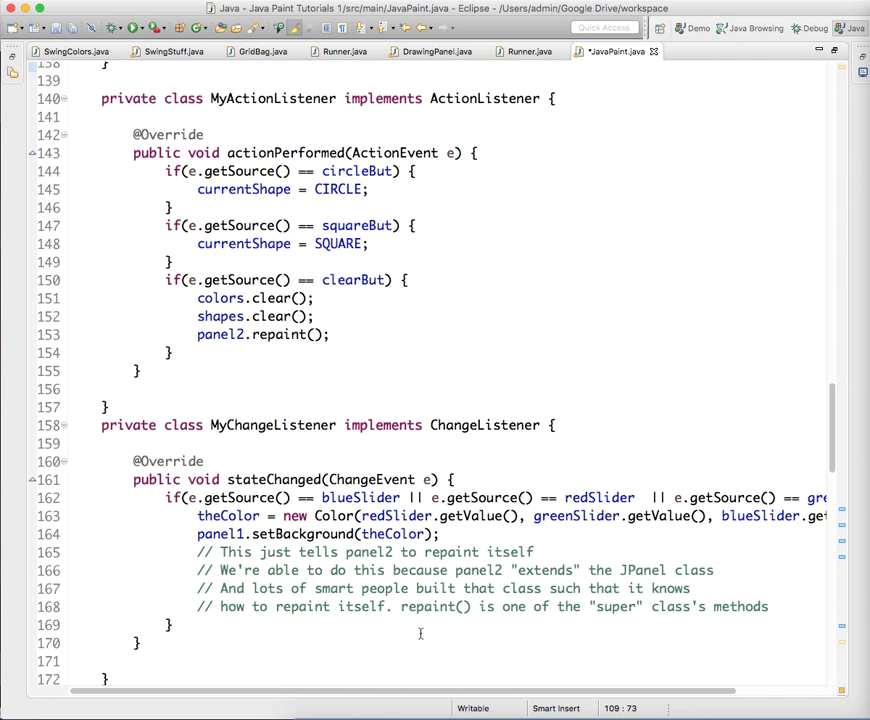
scroll(down, 3)
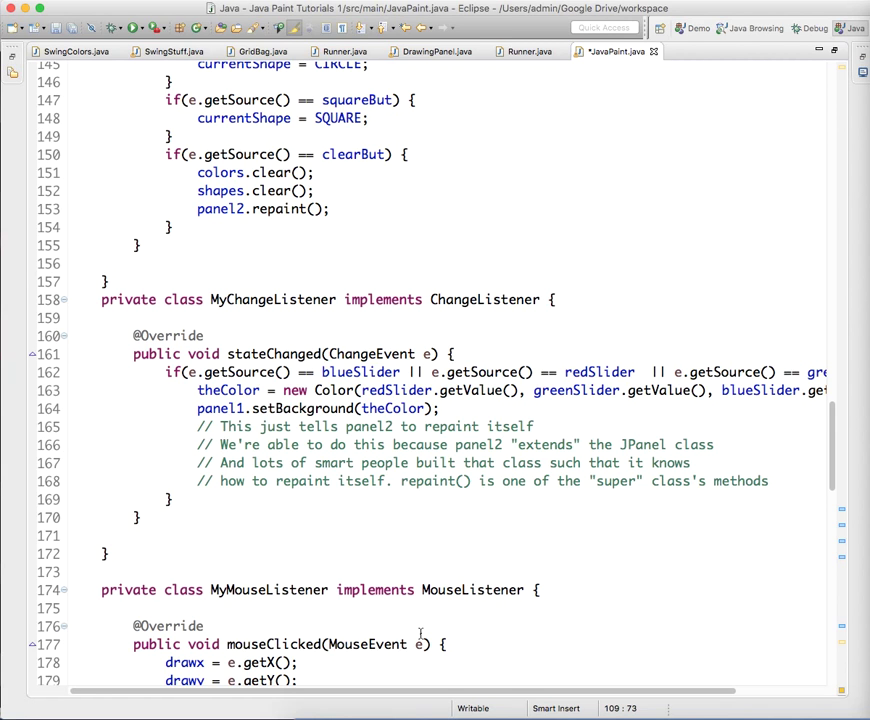
scroll(down, 3)
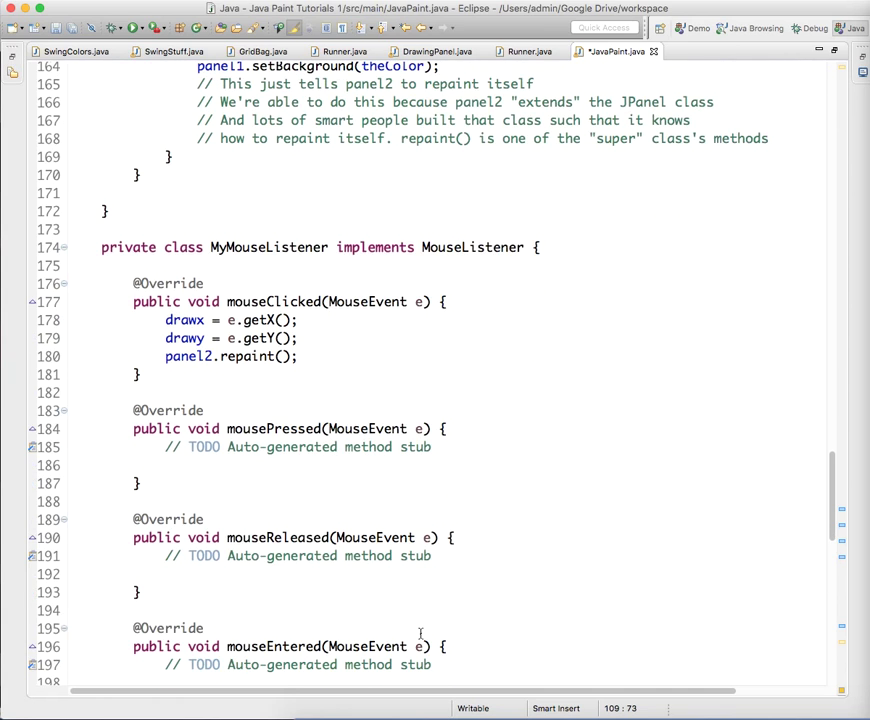
scroll(down, 3)
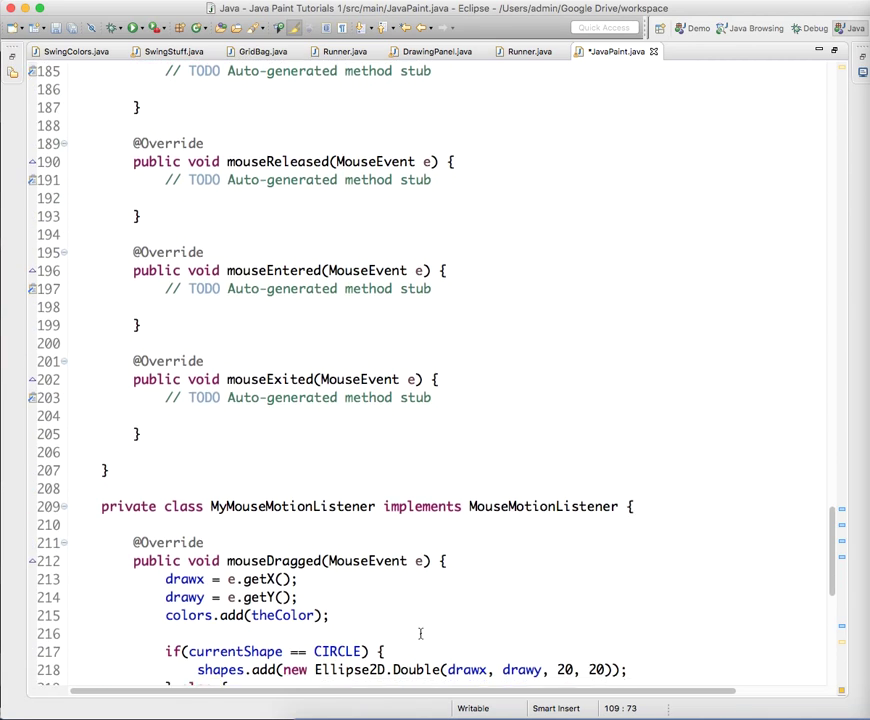
scroll(down, 3)
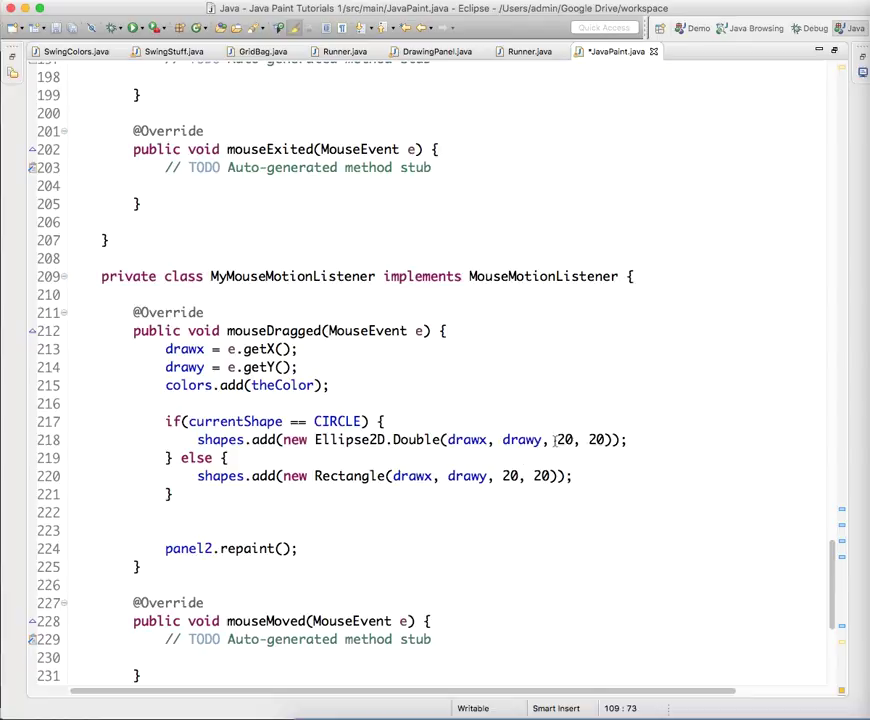
Step: Replace the 20 arguments of Ellipse2D.Double and Rectangle with shapeSizeSlider.getValue()
double_click(564, 440)
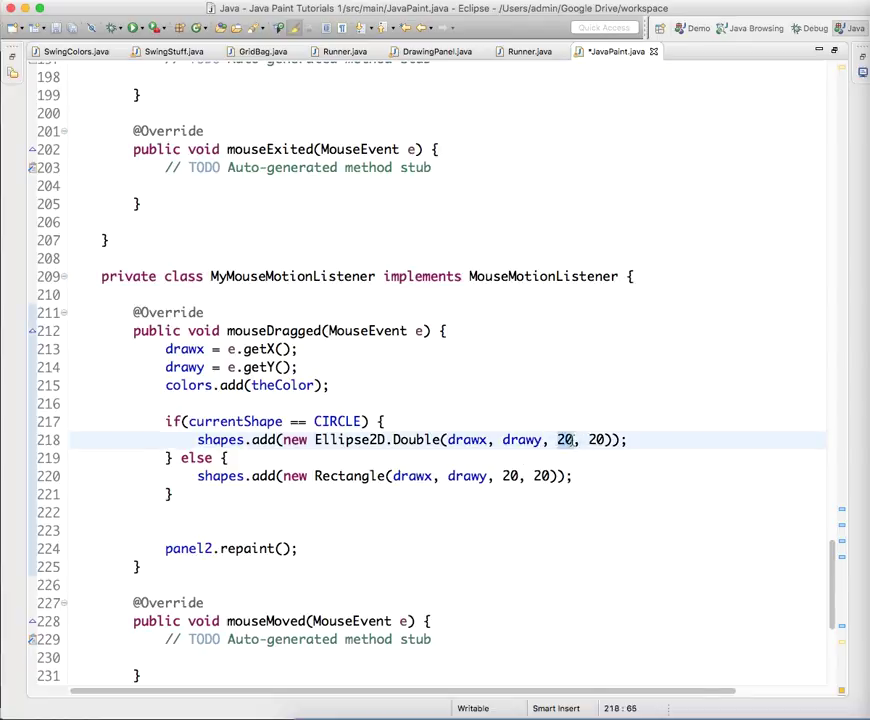
text(s)
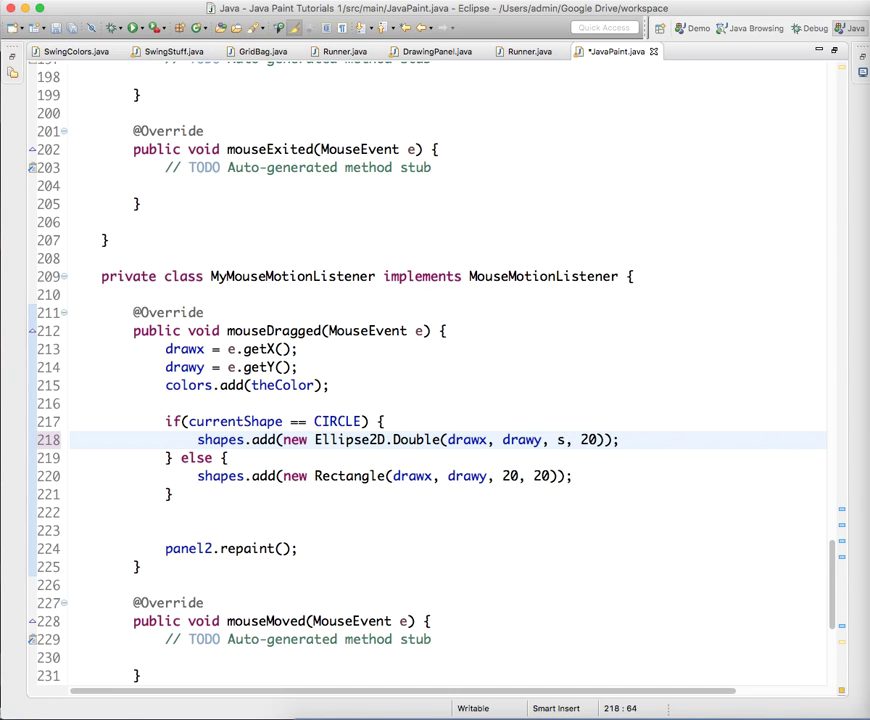
text(hapeS)
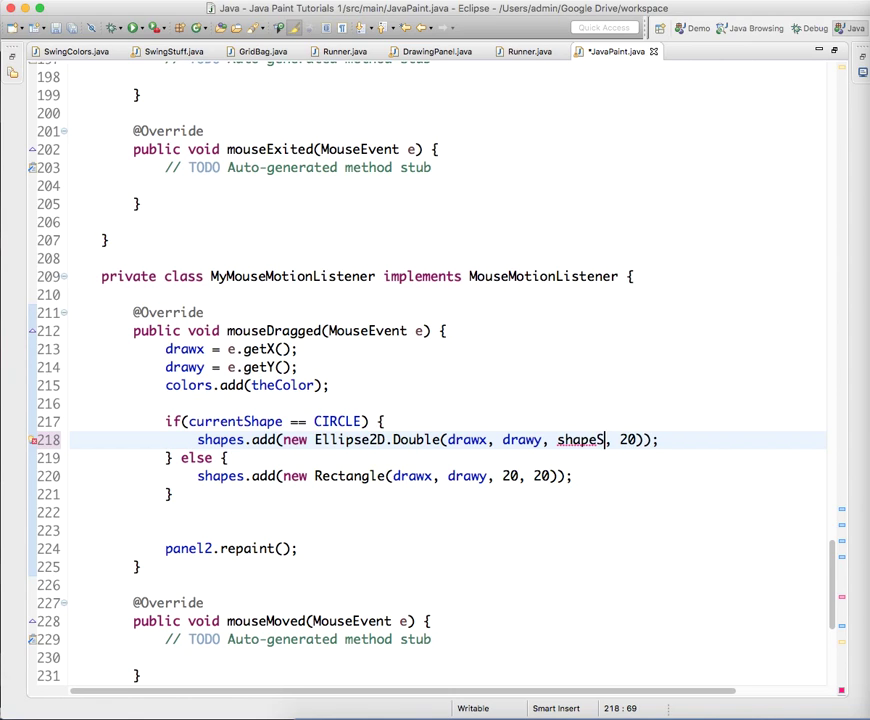
text(izeSlider)
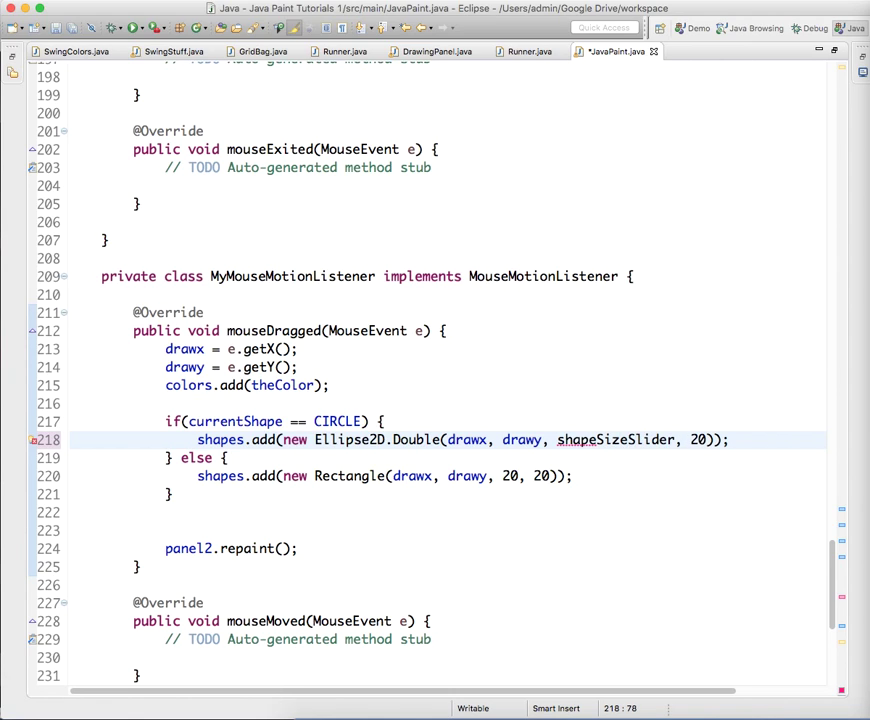
text(.getValue()
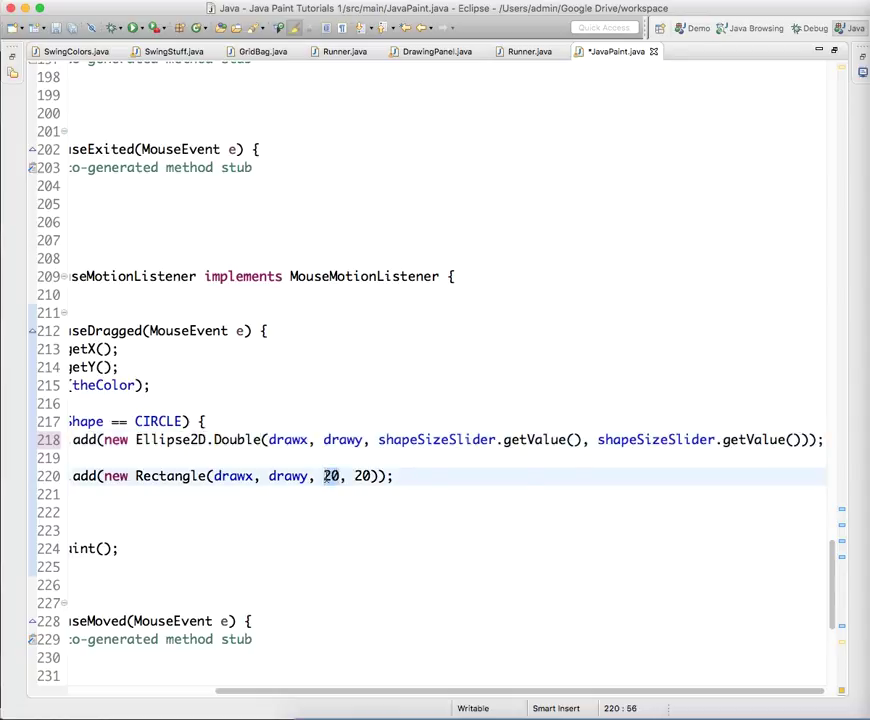
text(shapeSizeSlider.getValue())
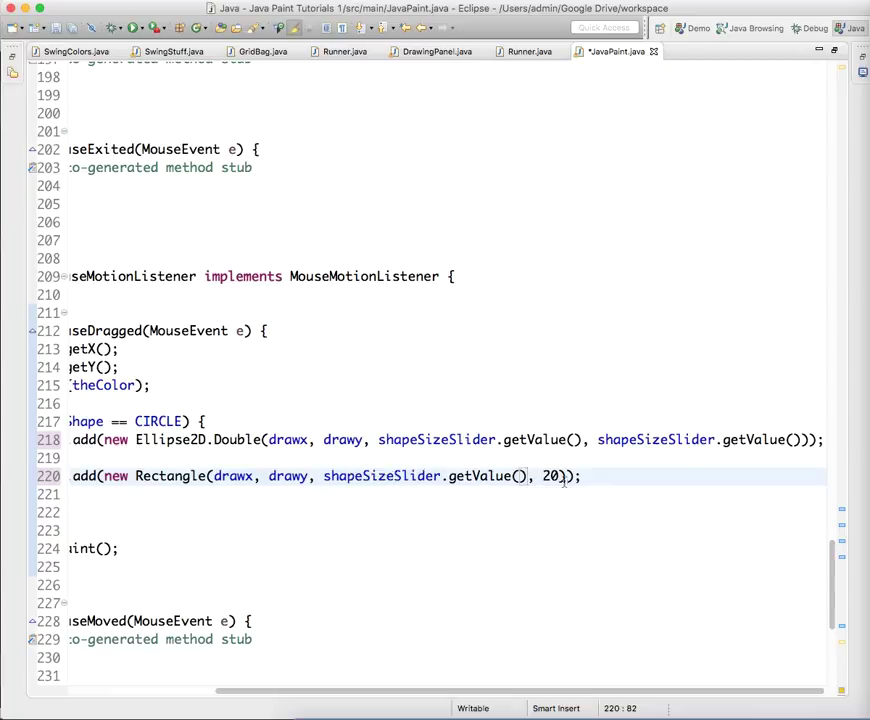
text(shapeSizeSlider.getValue())
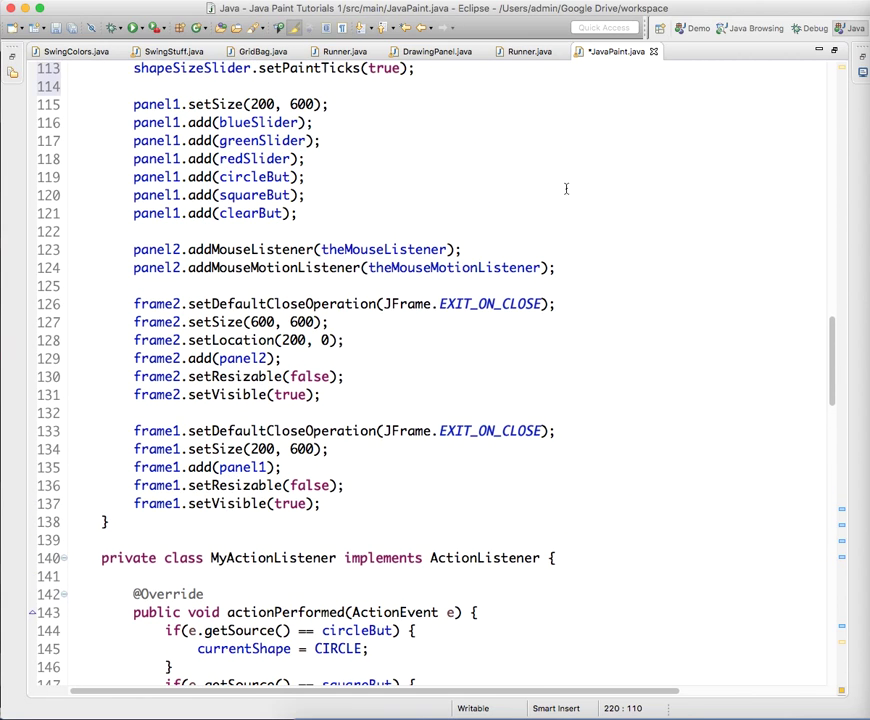
Step: Insert 'panel1.add(shapeSizeSlider);' after panel1.add(redSlider) and save the file
scroll(up, 3)
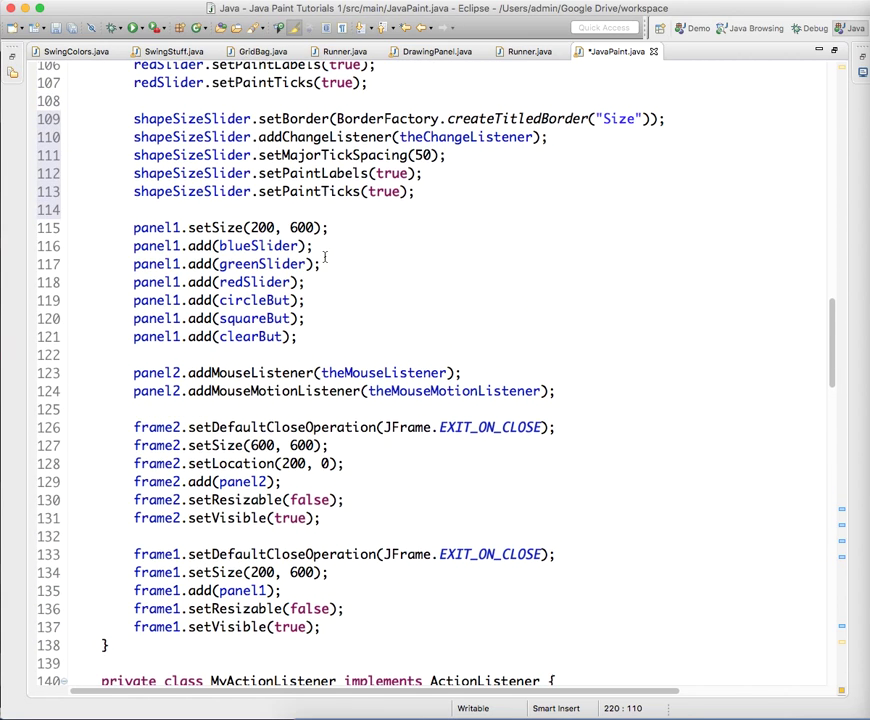
click(304, 282)
text(panel)
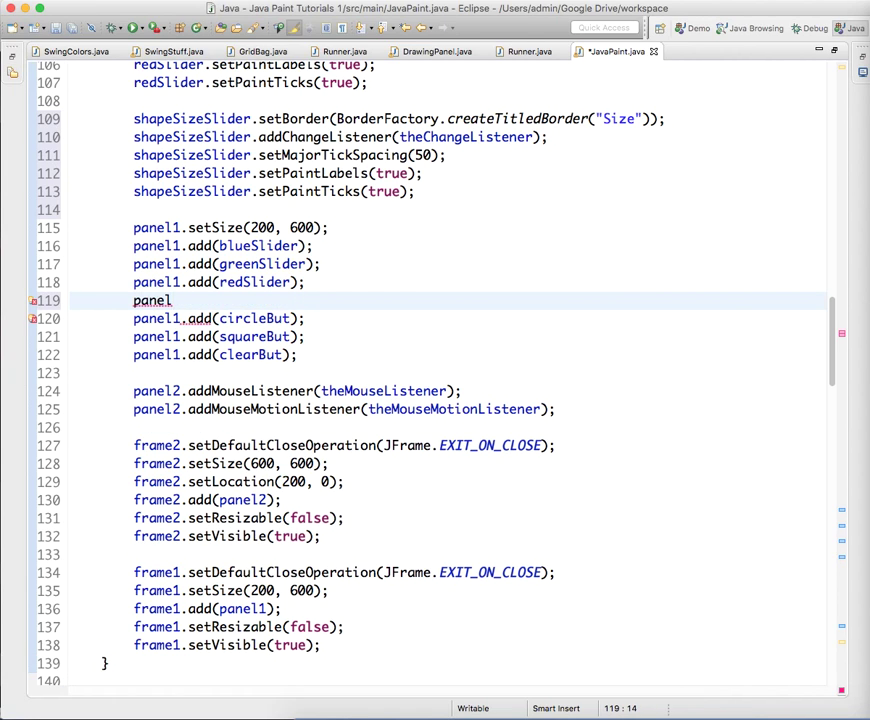
text(1.add)
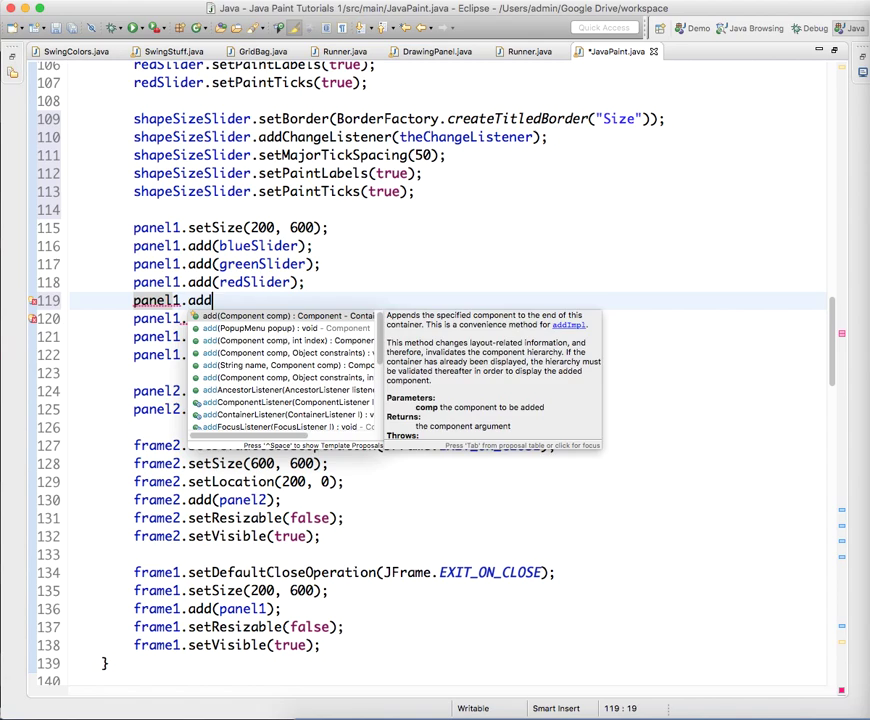
text(shapeSizeSlider);)
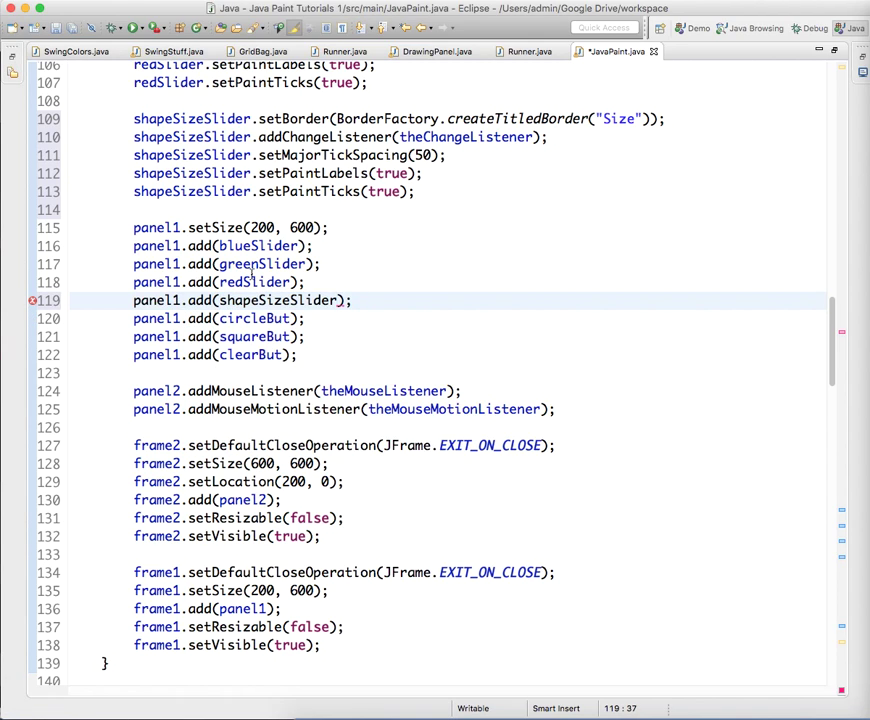
key(cmd+s)
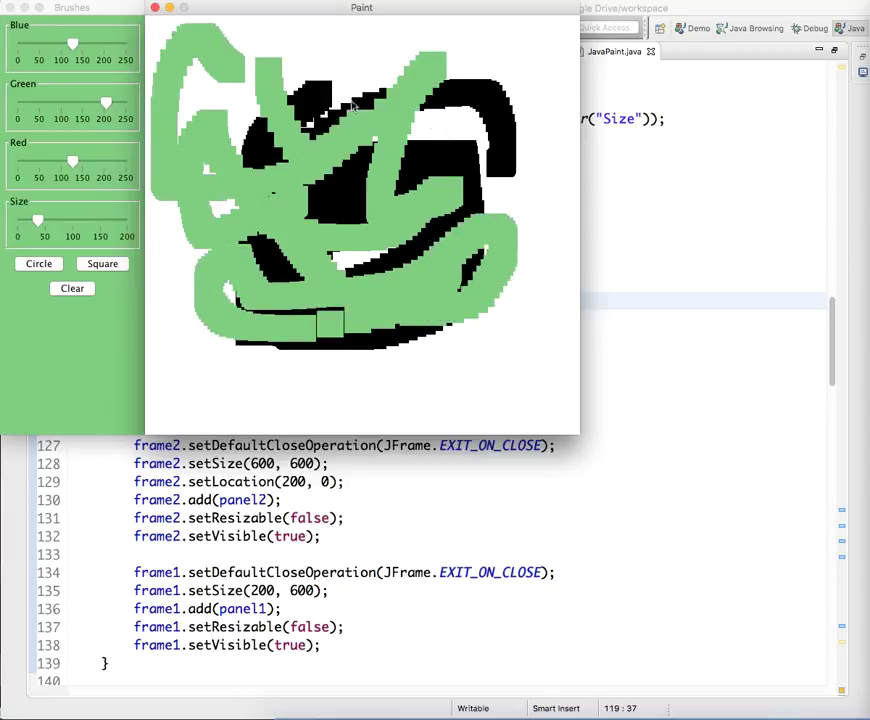
Step: Drag on the running JavaPaint canvas to paint a stroke with the adjusted brush
drag(344, 100, 376, 90)
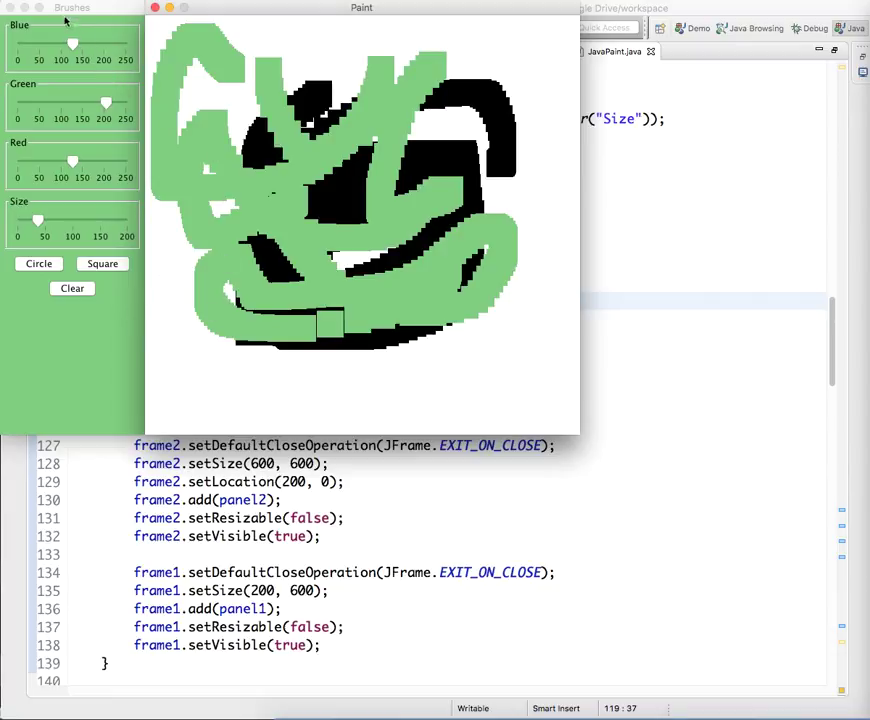